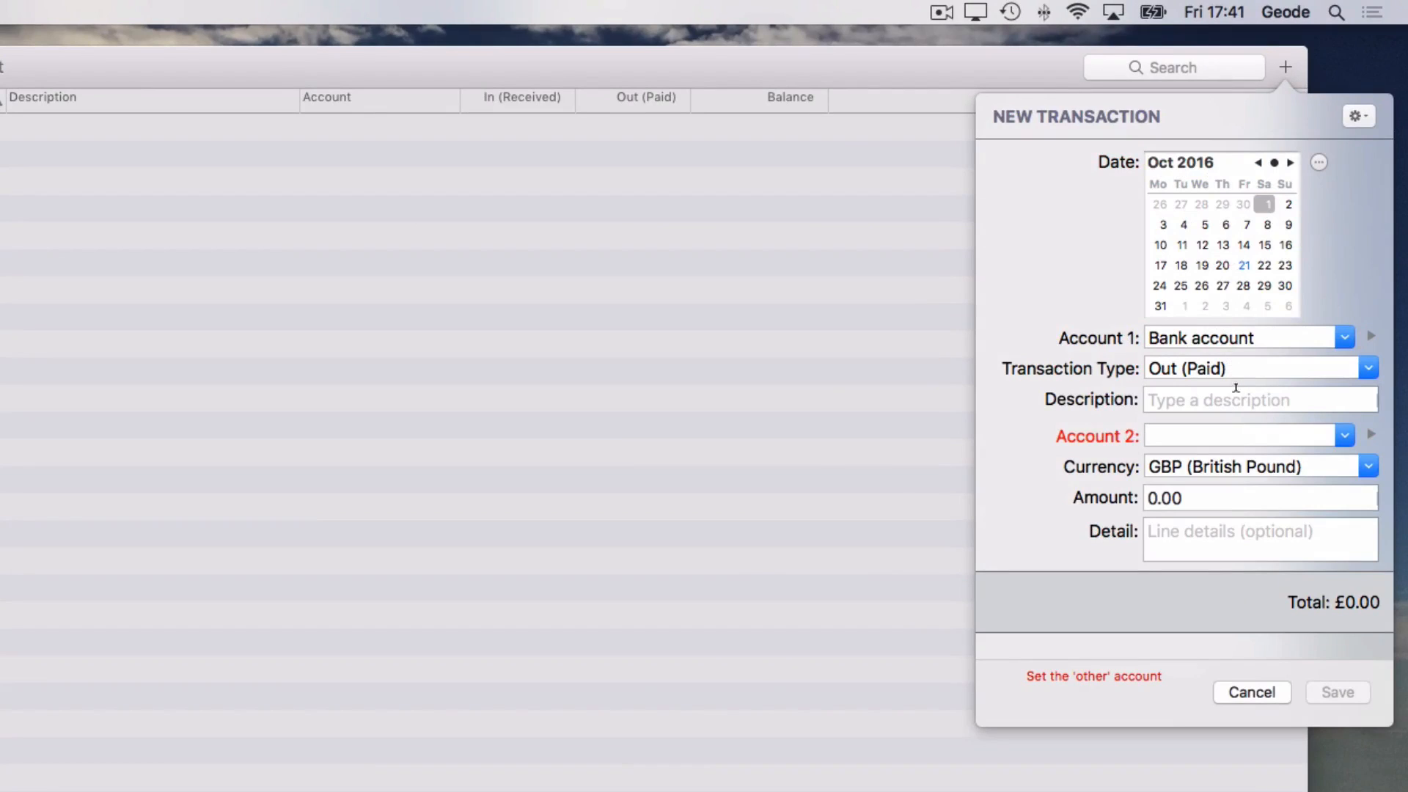
Step: Record a 'Transfer to savings' of 20 from Bank account into Savings account and save it
type("Transfer to savings")
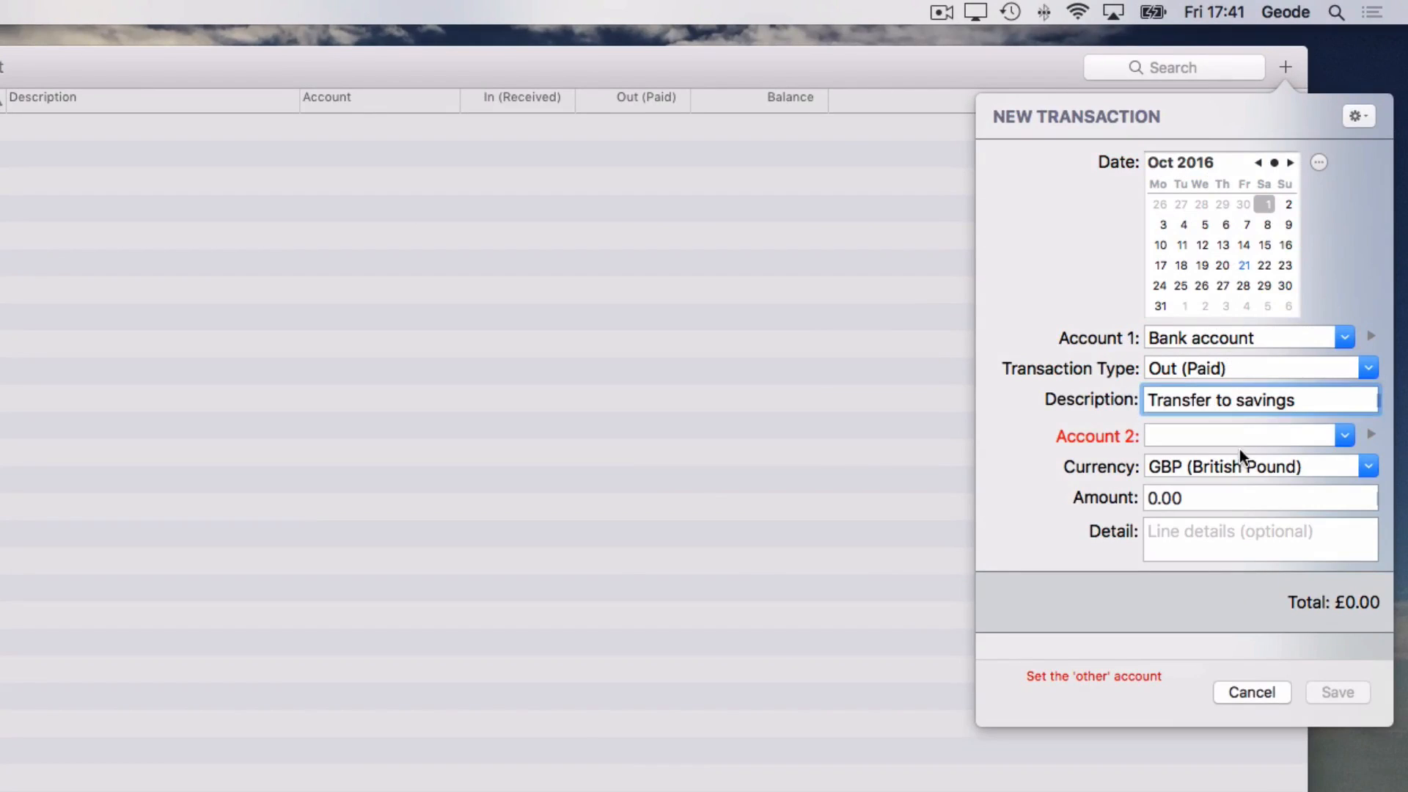
left_click(1347, 436)
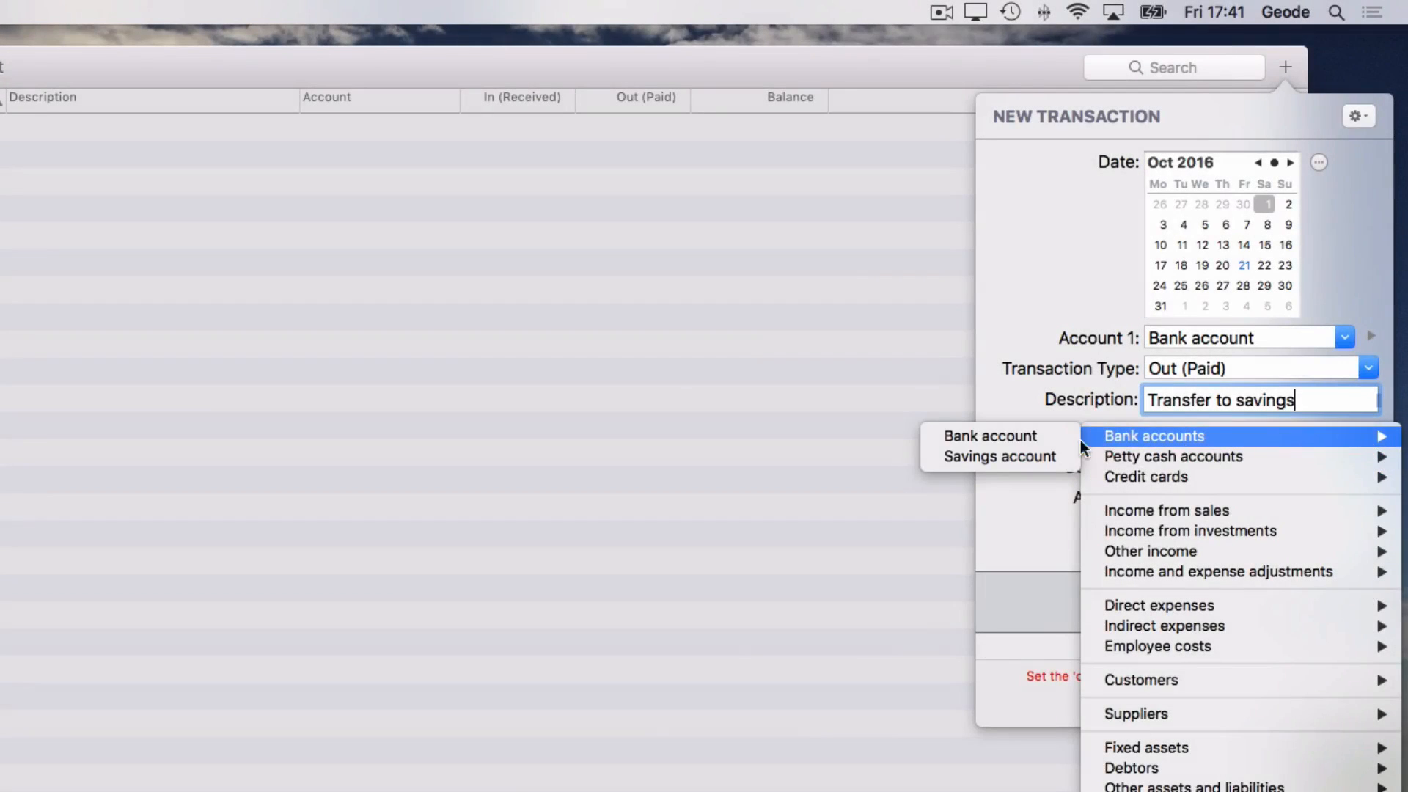
left_click(1000, 456)
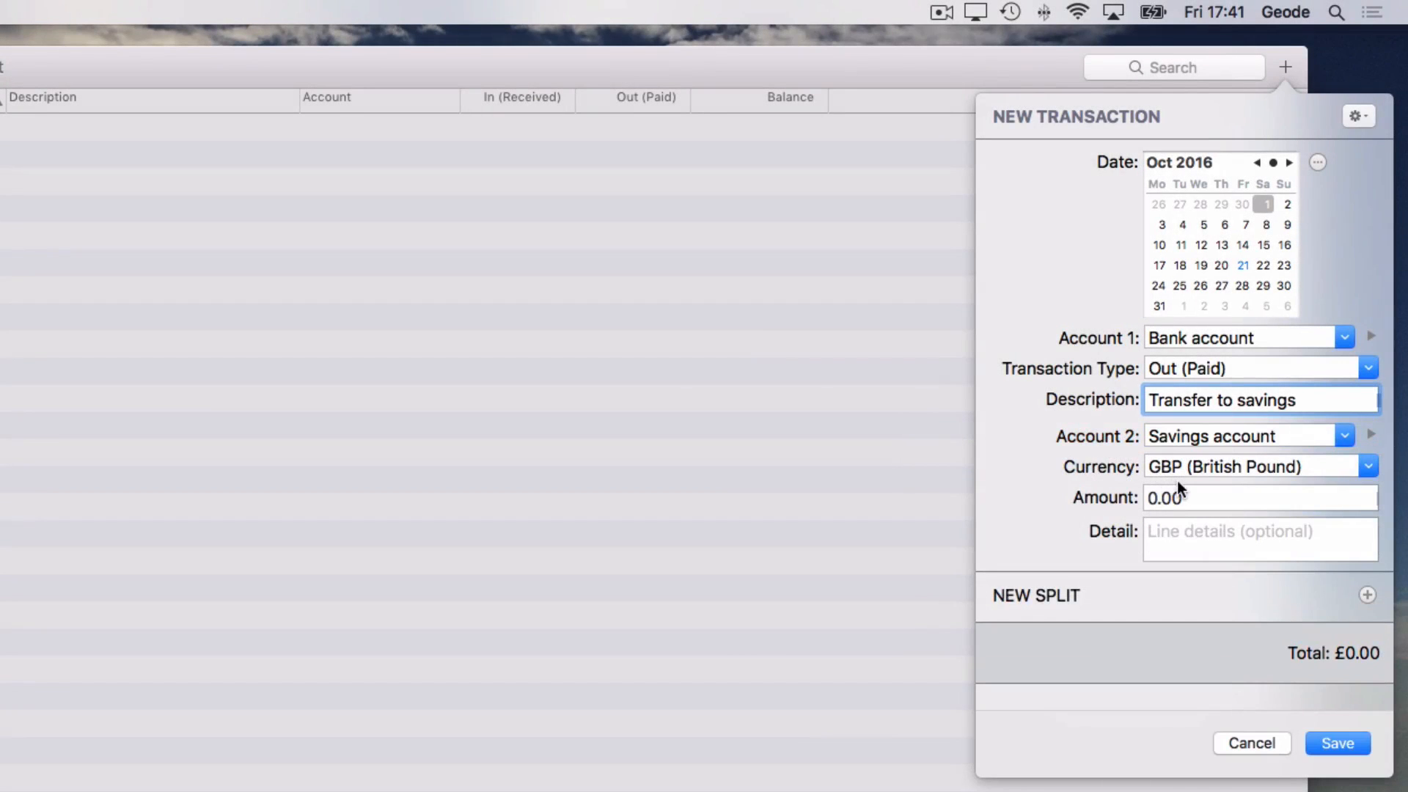
type("20")
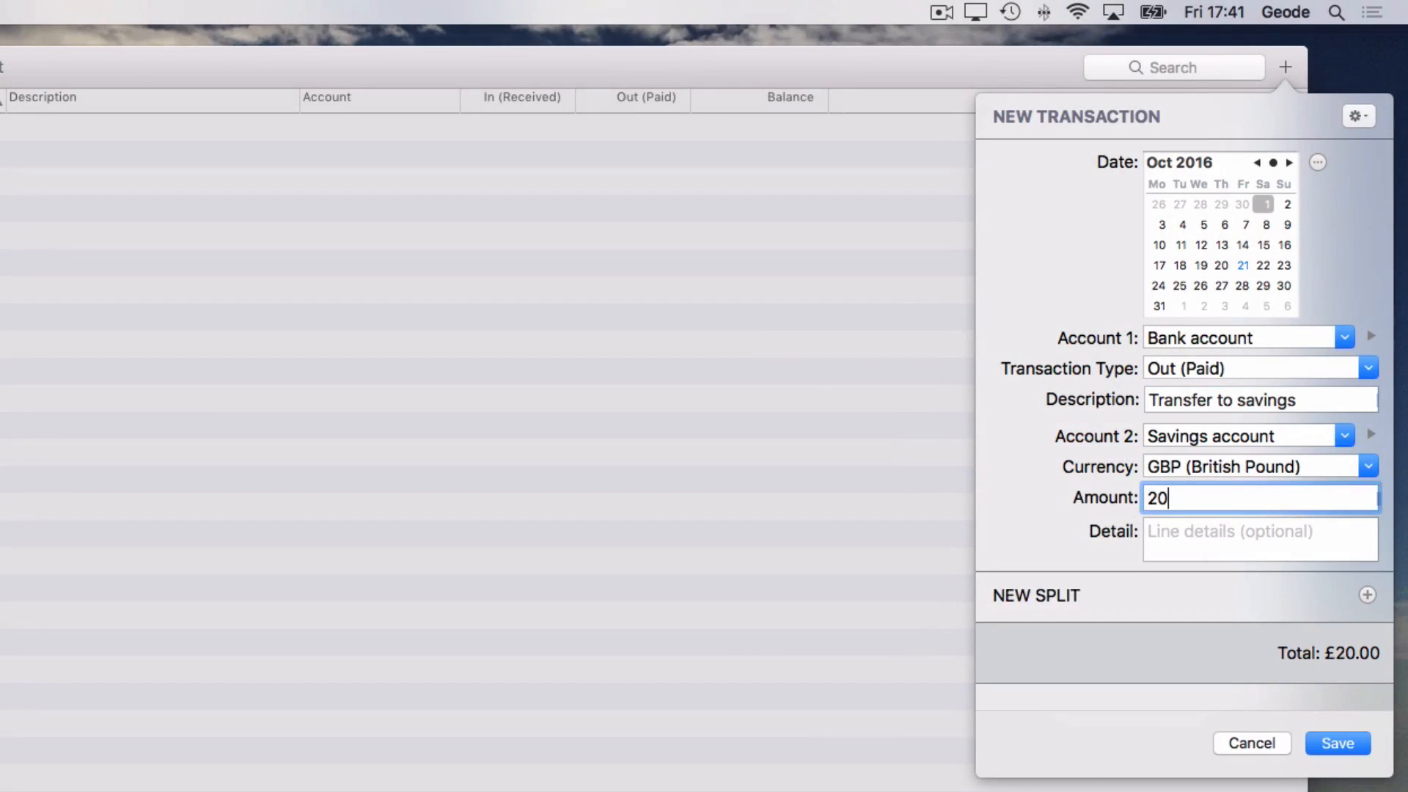
left_click(1349, 742)
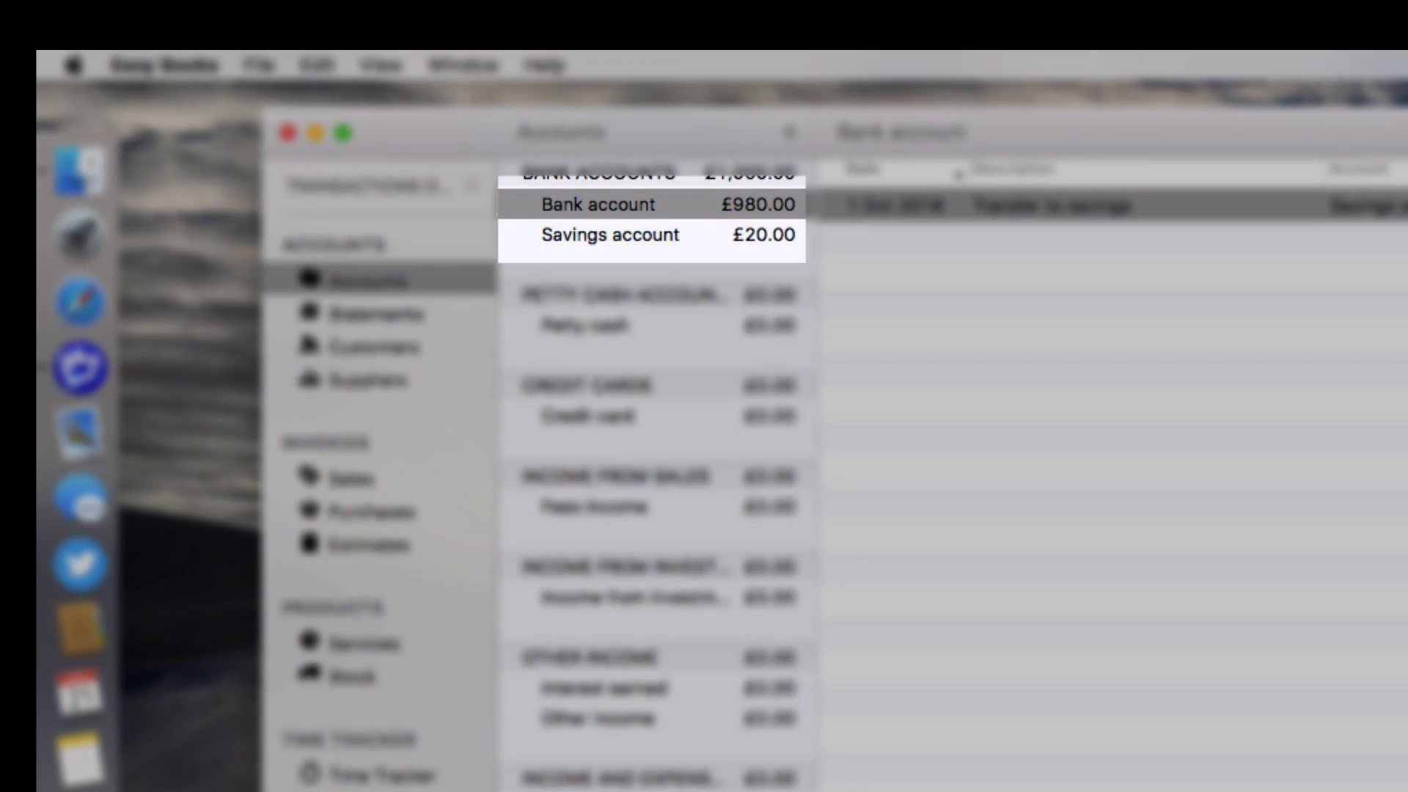
Step: View the Profit and Loss report for 1–21 Oct 2016 showing £0.00 throughout
left_click(217, 511)
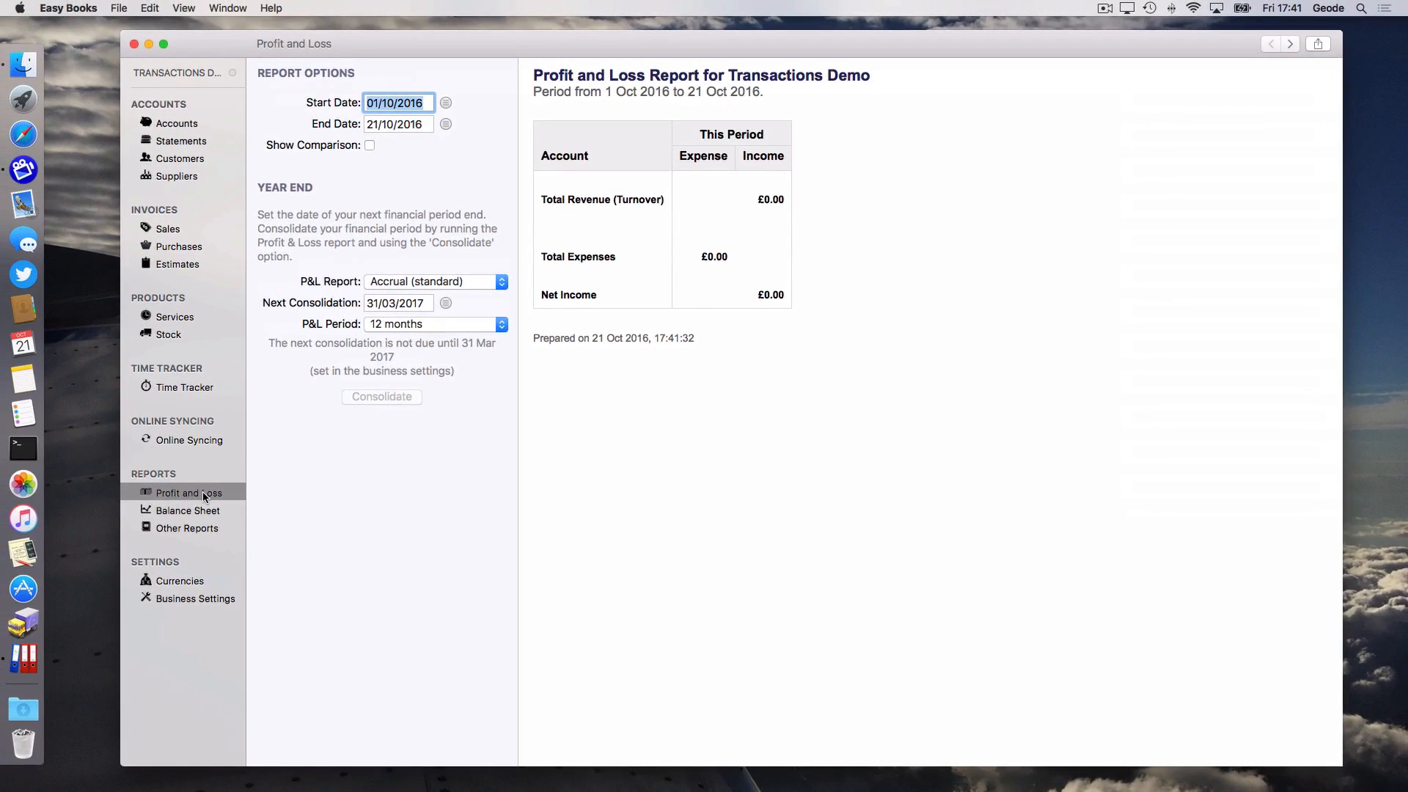
Step: Return to Accounts and show the empty Credit card register
left_click(178, 123)
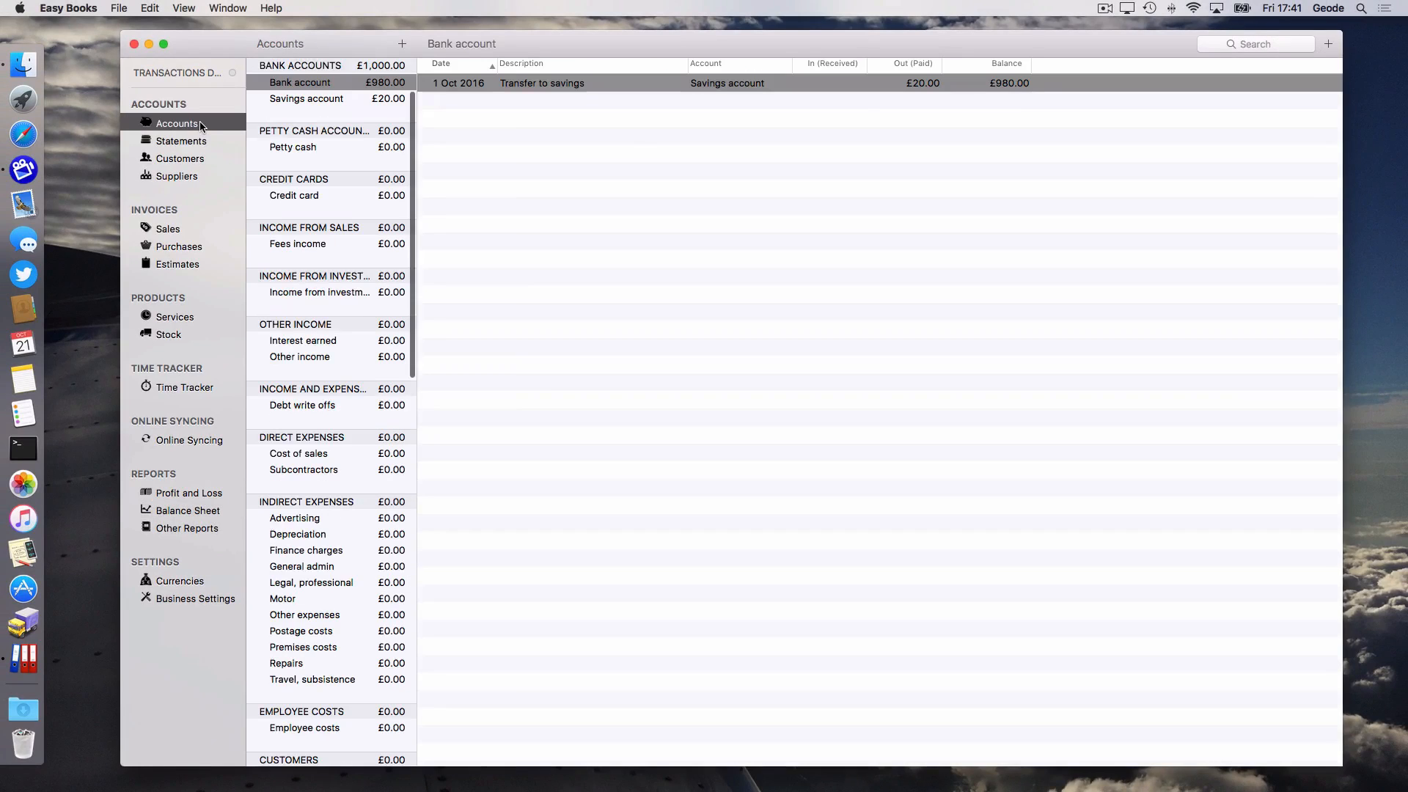
mouse_move(294, 195)
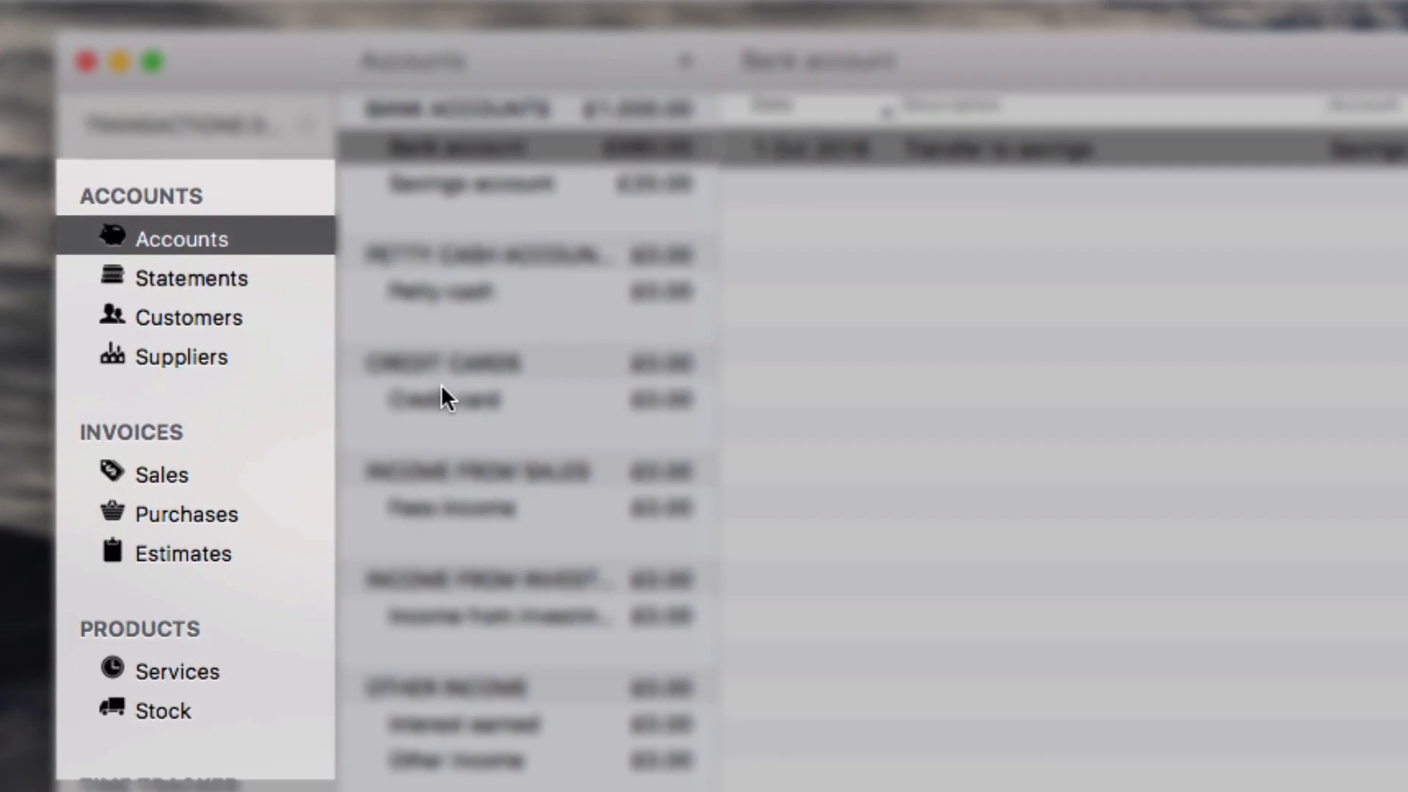
left_click(441, 399)
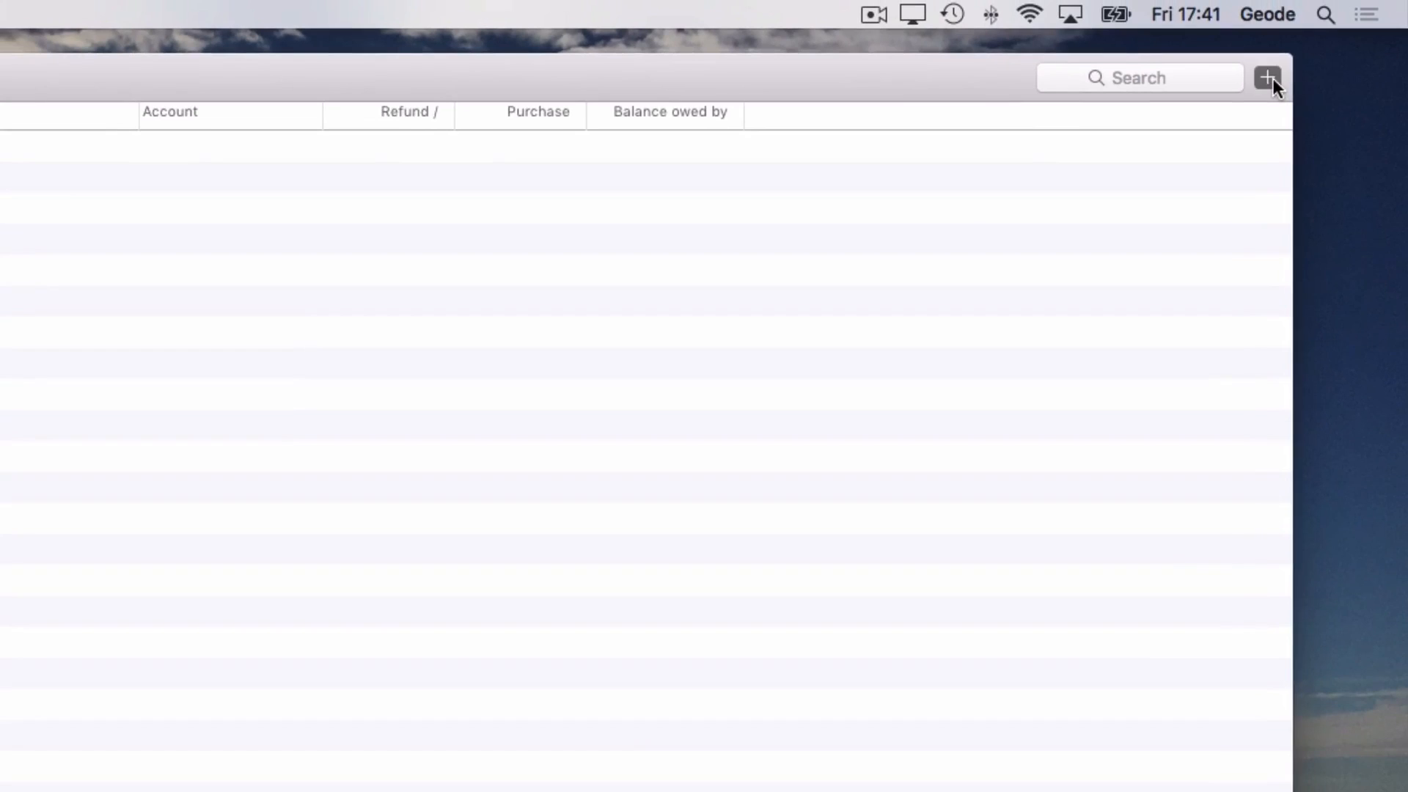
Step: Start a new credit card purchase dated 21/10/2016, ready for a description
left_click(1265, 76)
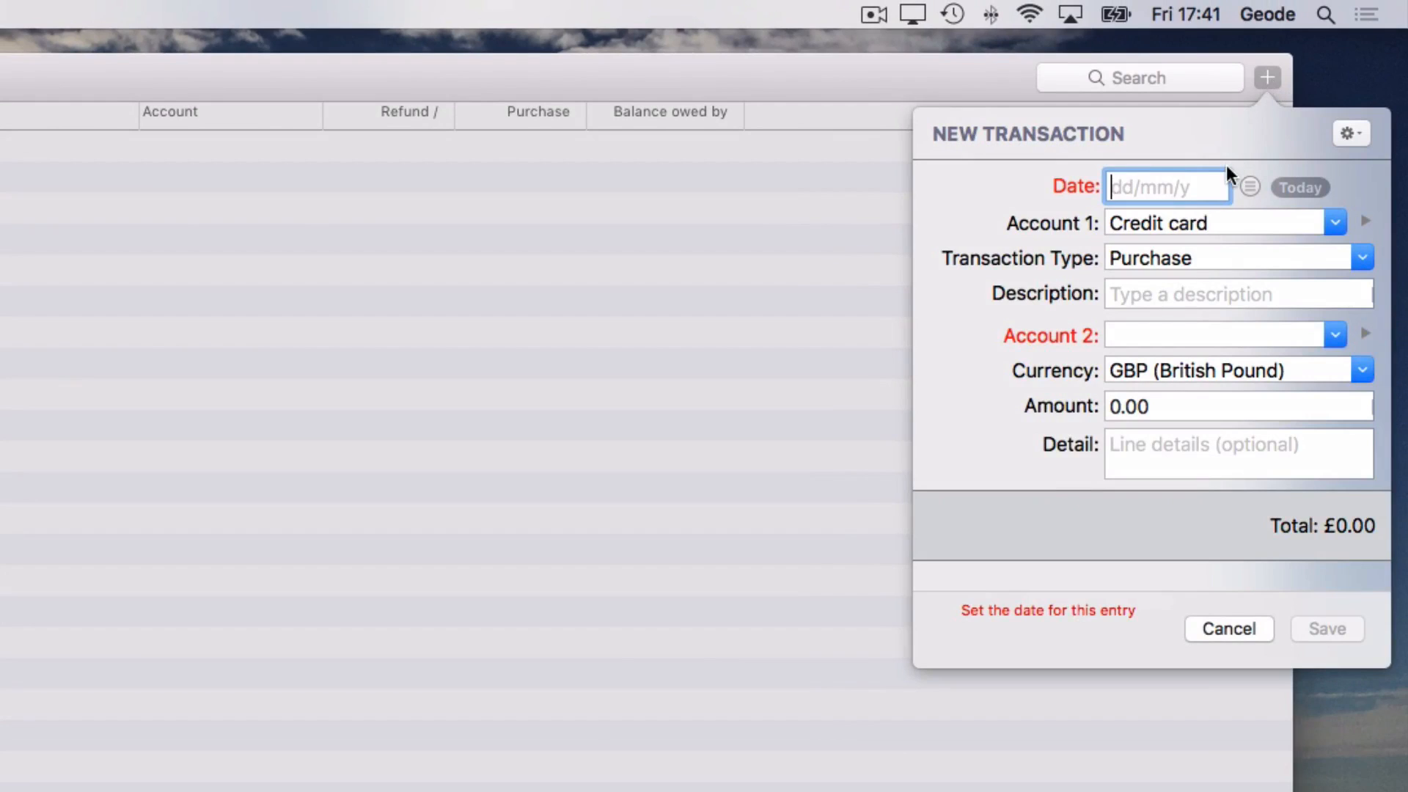
mouse_move(1244, 188)
type("21/10/2016")
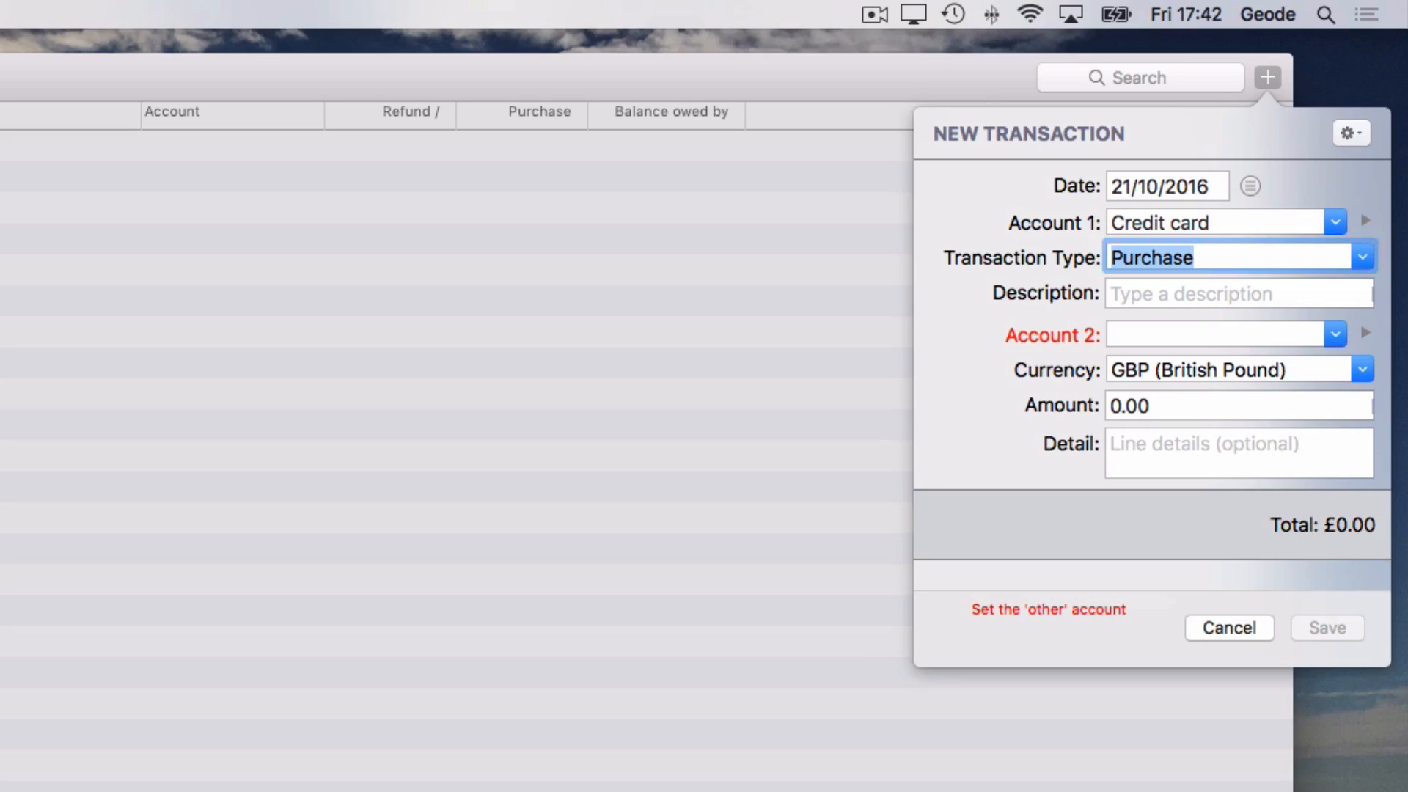
left_click(1238, 293)
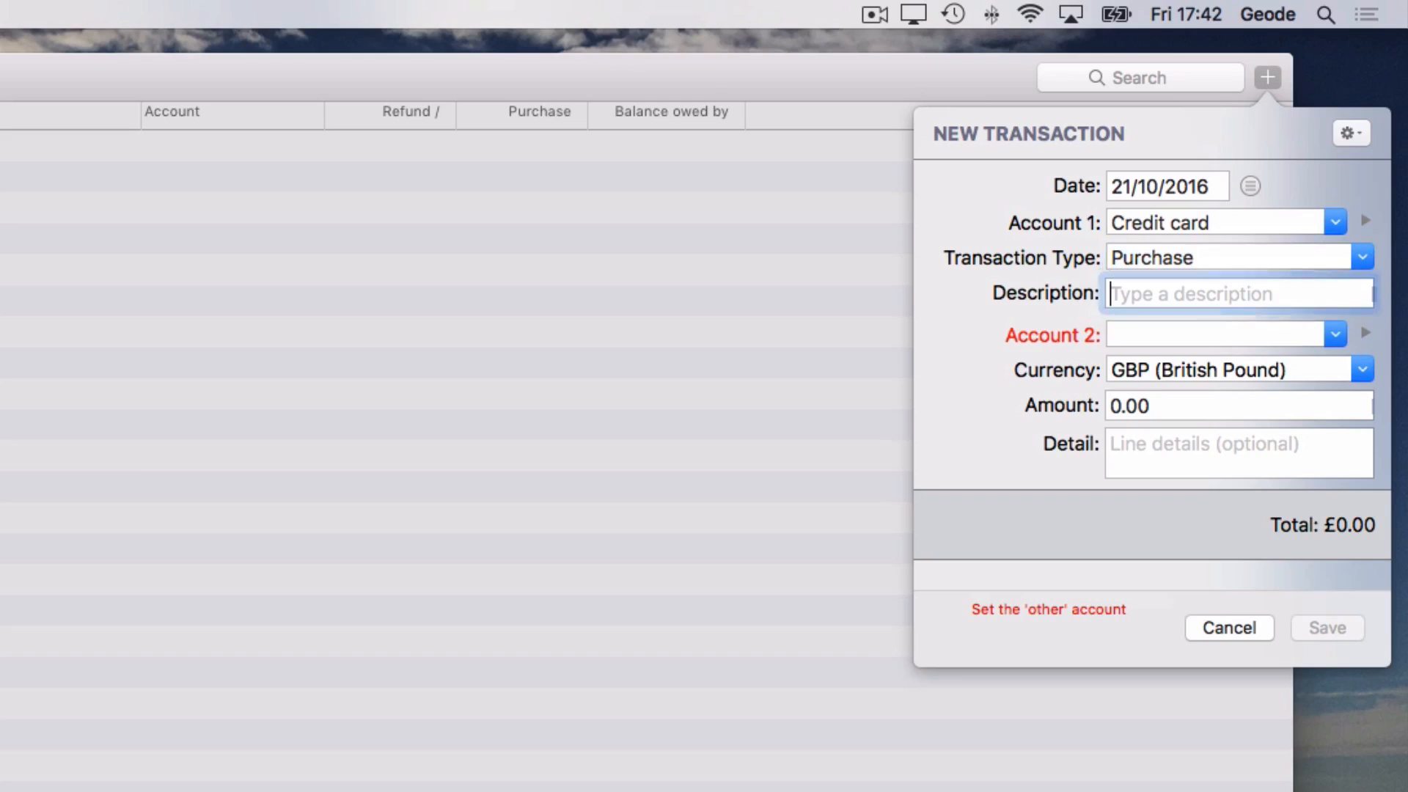
Step: Describe the purchase as 'Printer inks' and assign it to Indirect expenses > General admin
type("Printer in")
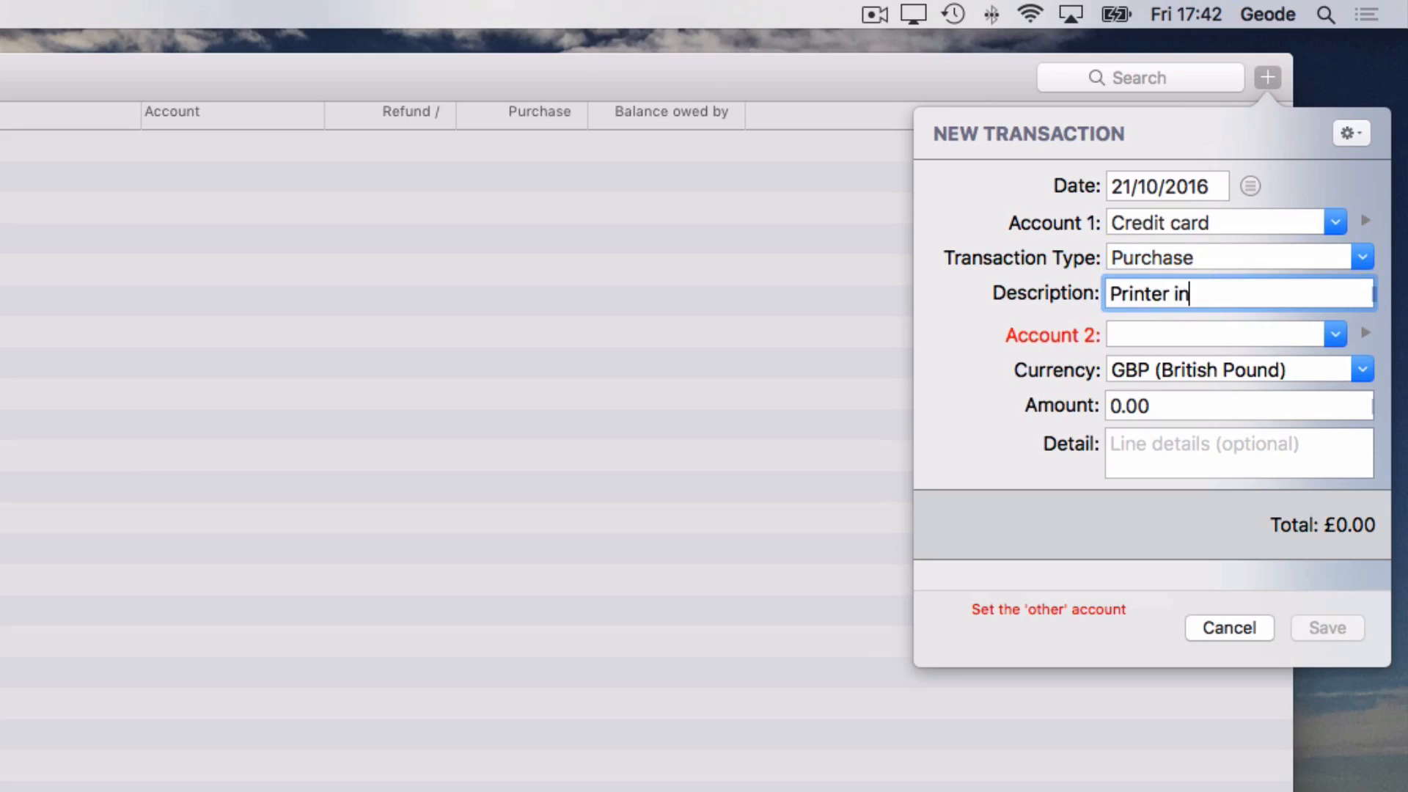
type("ks")
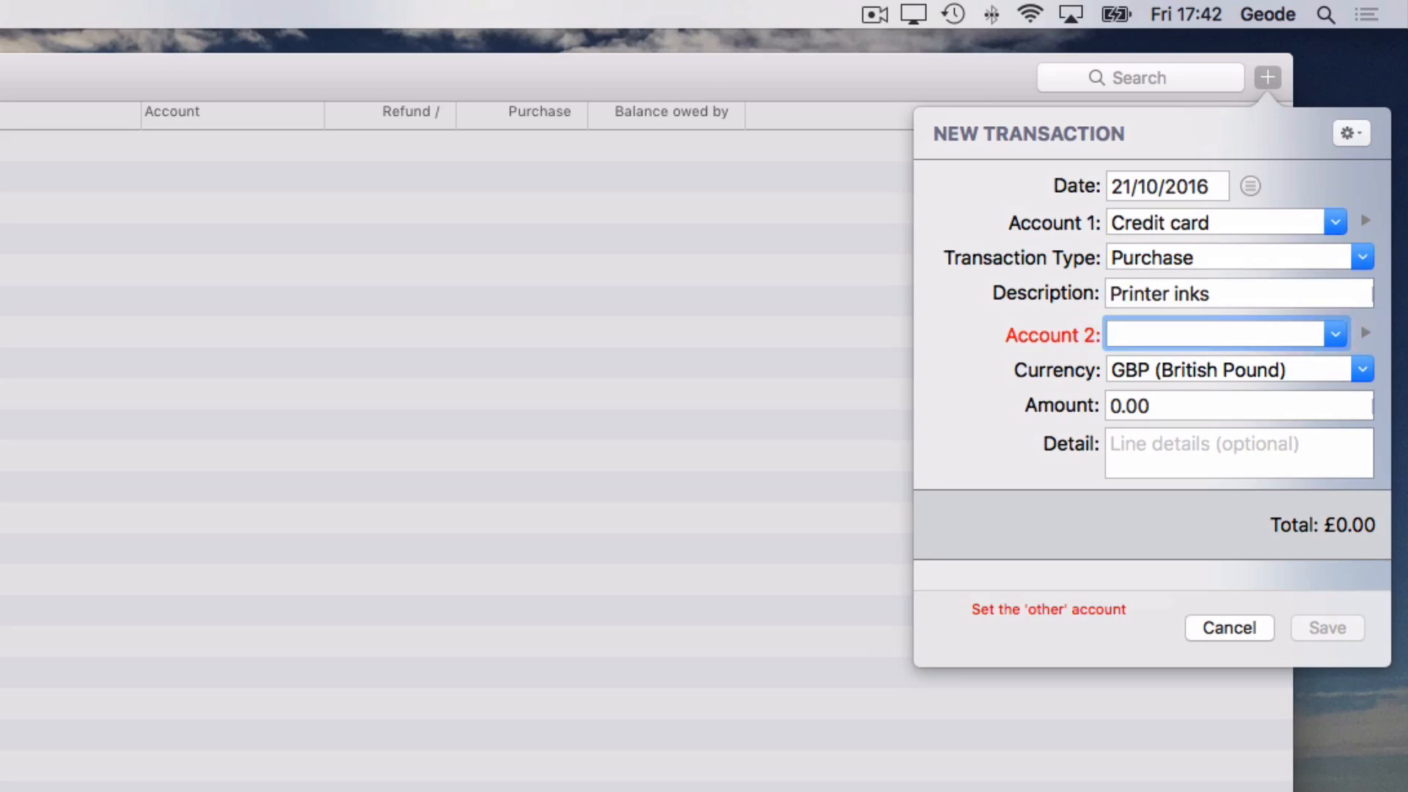
left_click(1217, 334)
type("General admin")
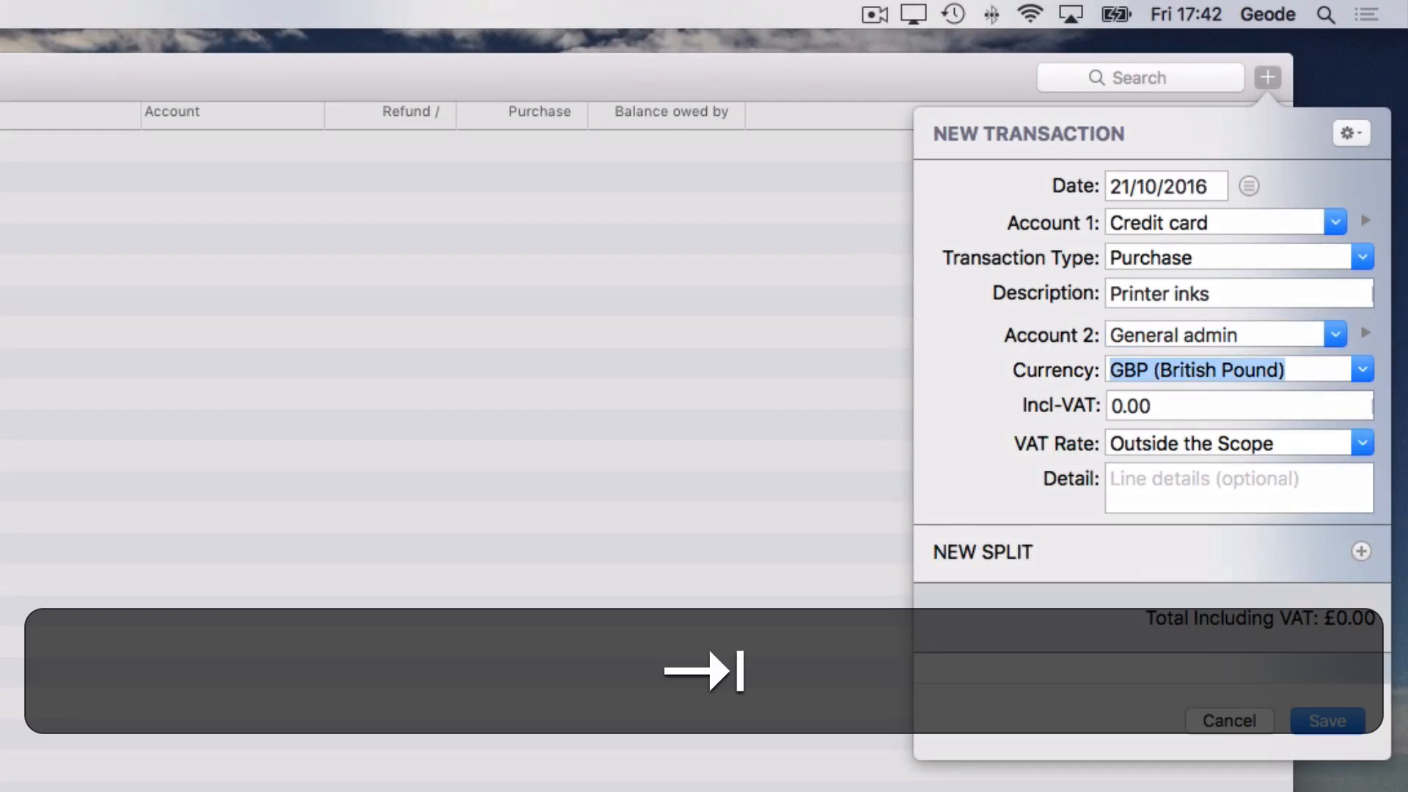
Step: Enter 24 as the Incl-VAT amount, choose a VAT rate, and save the purchase
left_click(1228, 405)
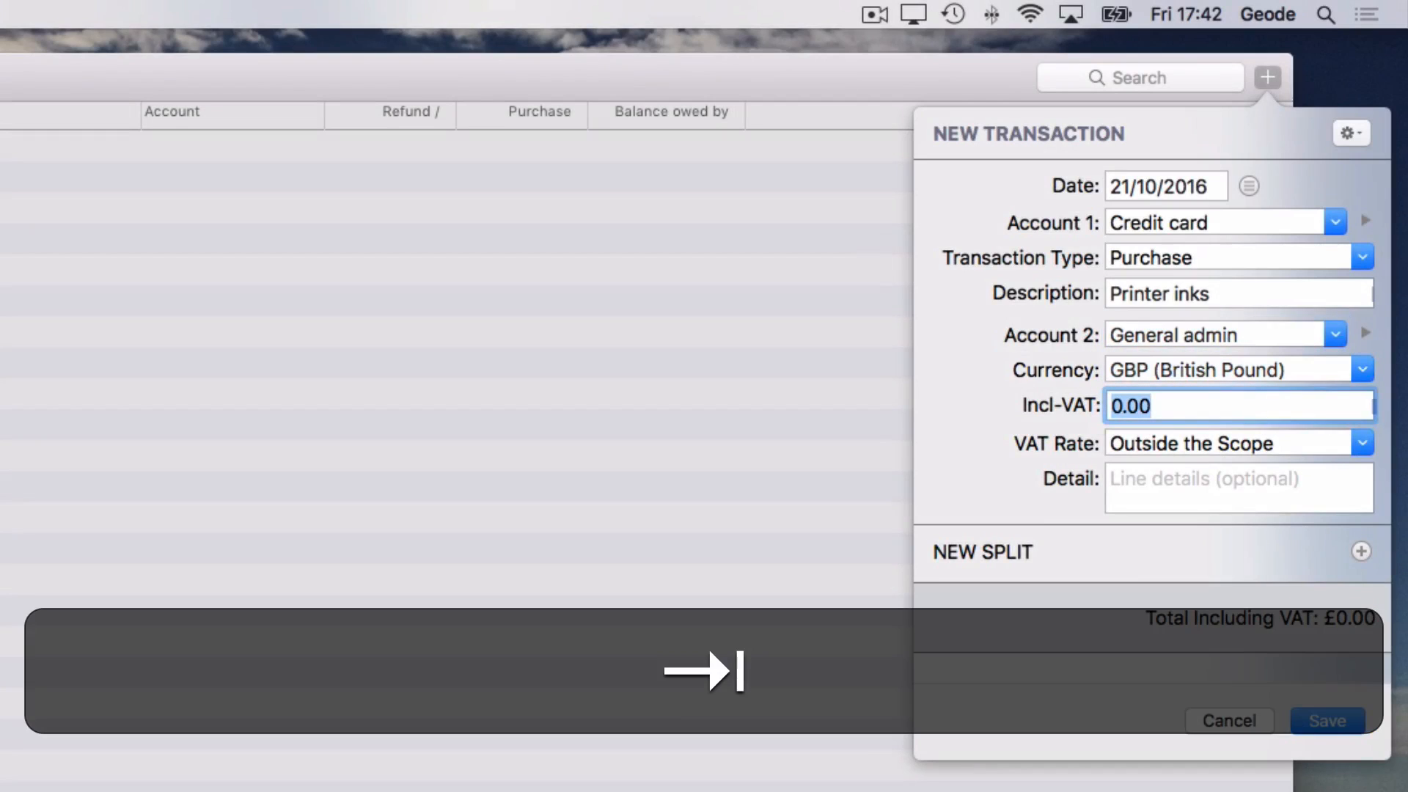
type("24")
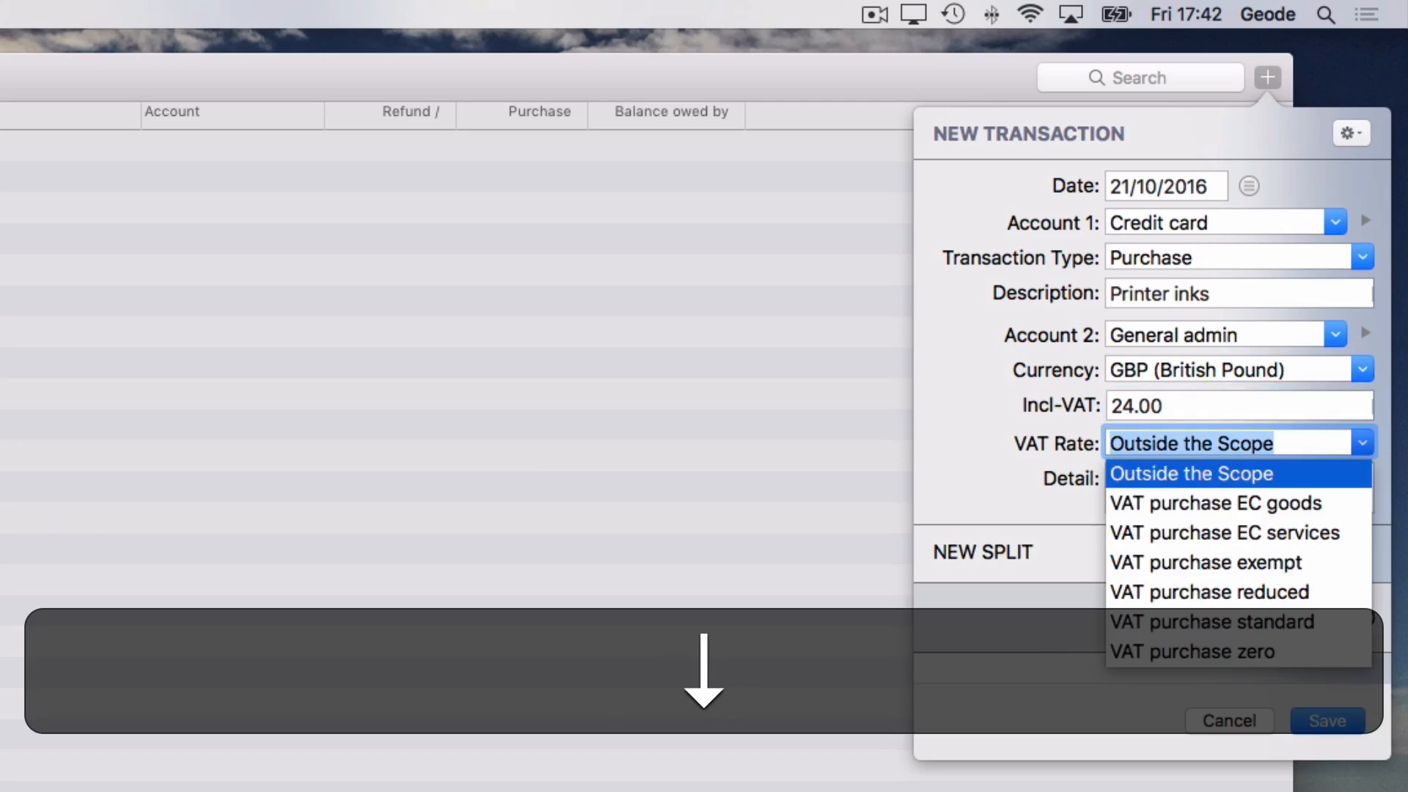
left_click(1212, 622)
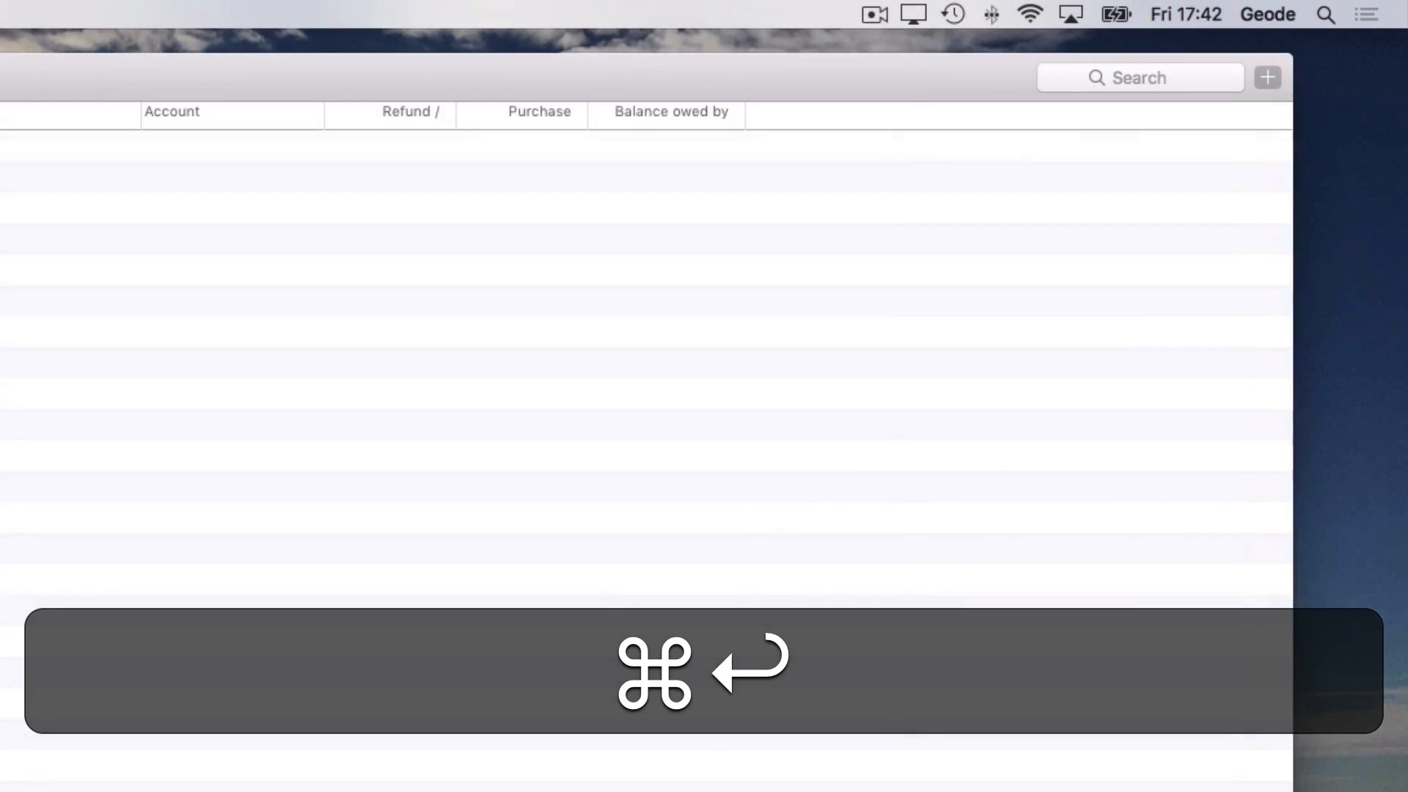
key("Cmd+Return")
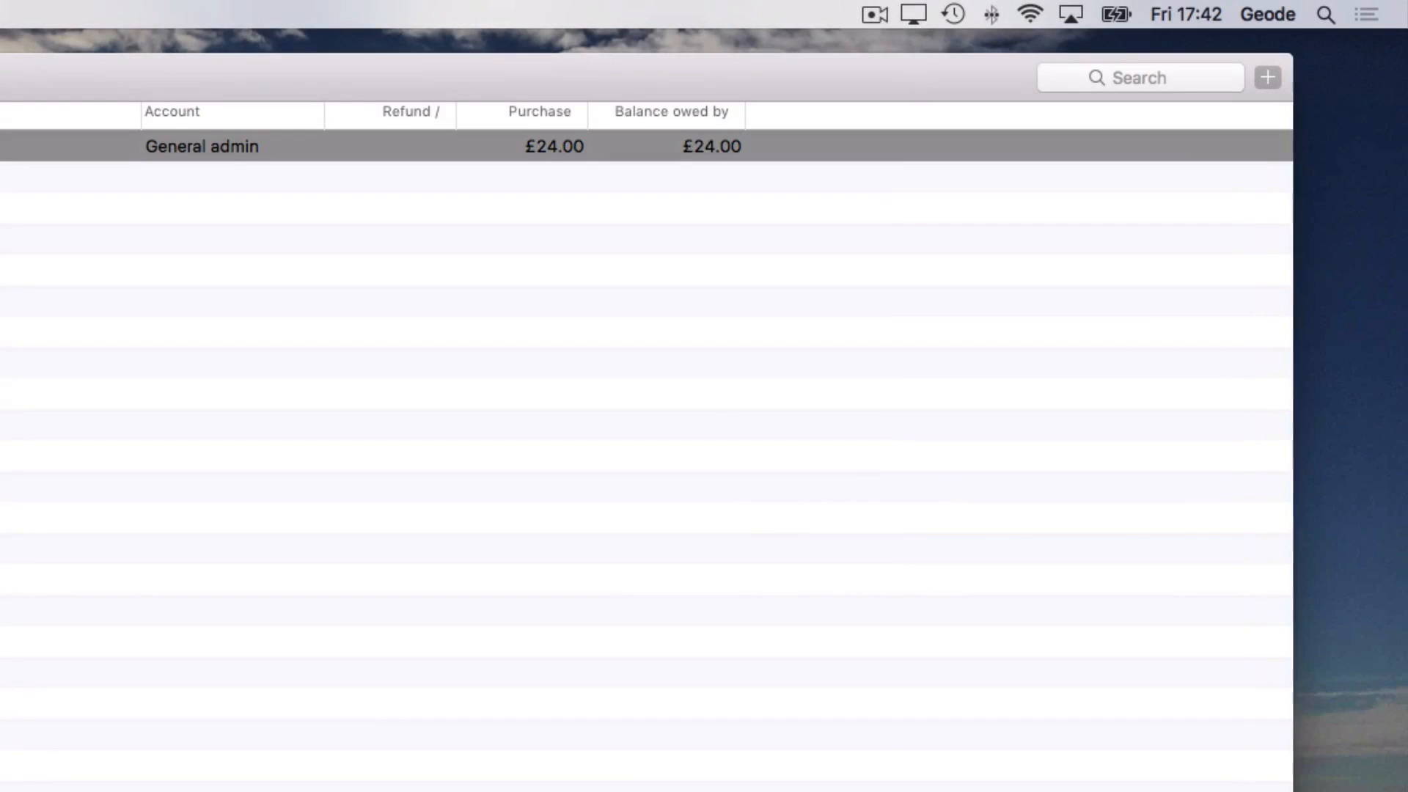